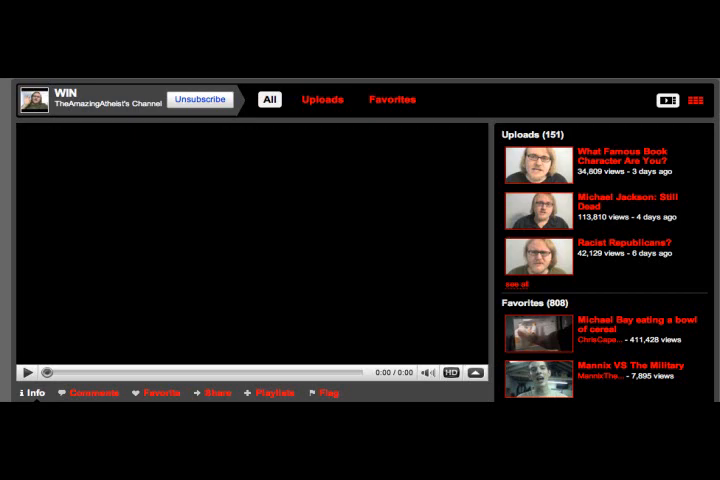
View the channel's Playlists page, then its Videos page listing all 134 uploads.
left_click(328, 60)
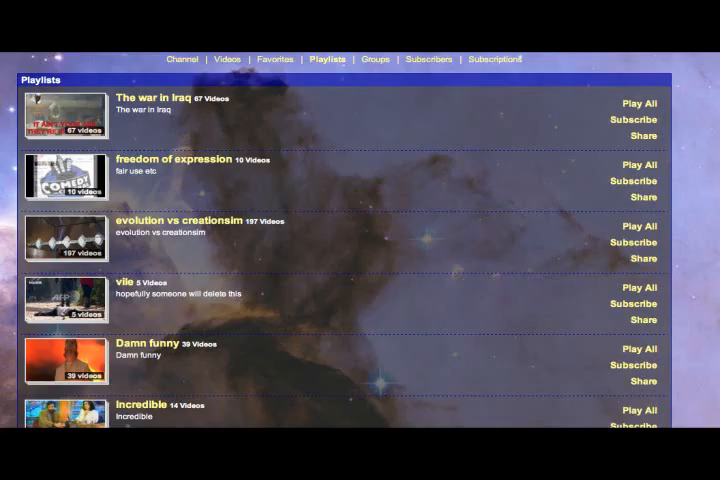
left_click(248, 66)
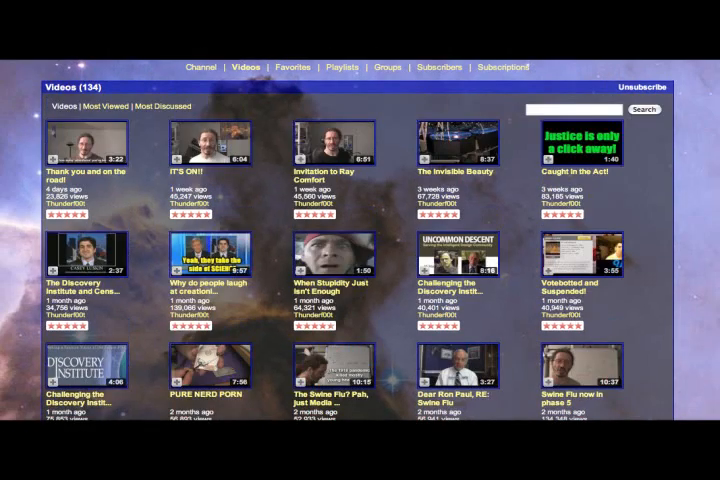